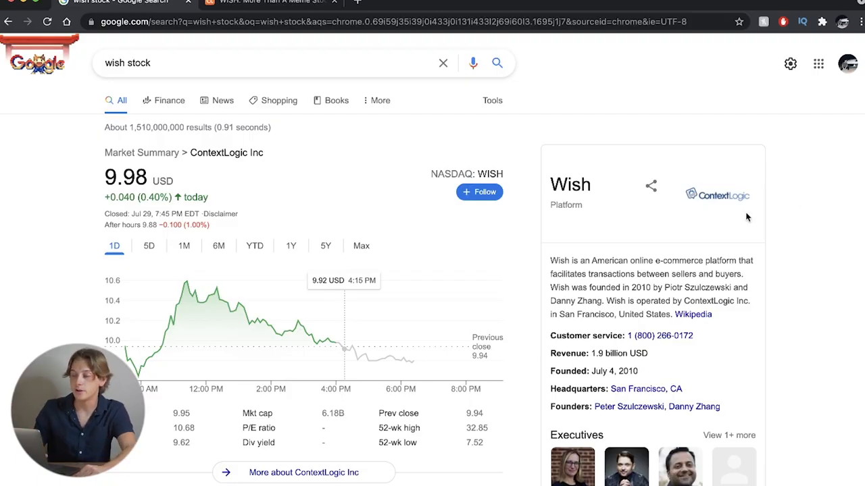
{"action": "mouse_move", "coordinate": [495, 181]}
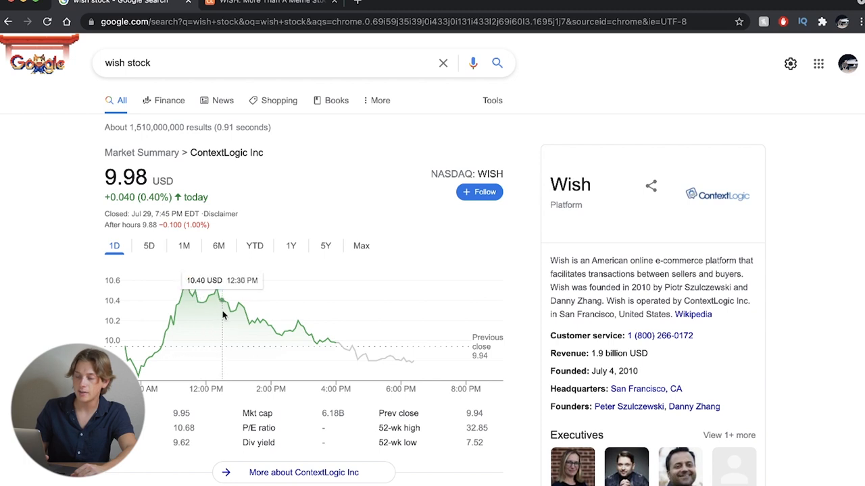
{"action": "mouse_move", "coordinate": [188, 291]}
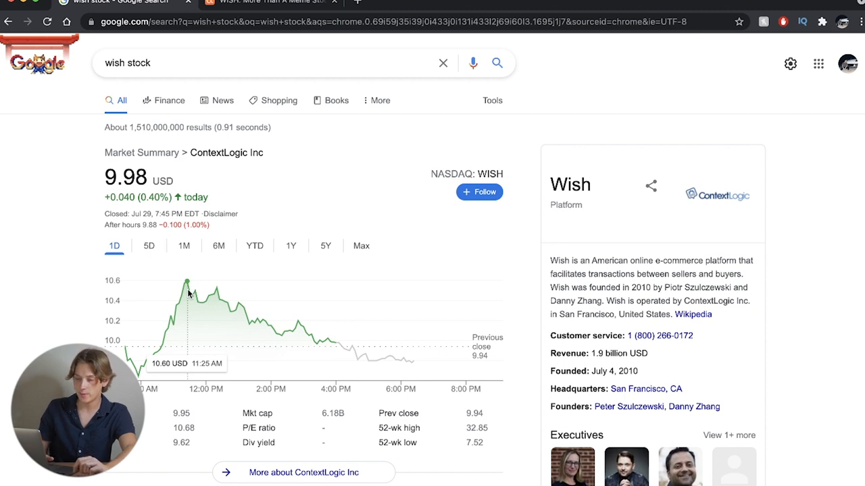
{"action": "mouse_move", "coordinate": [216, 291]}
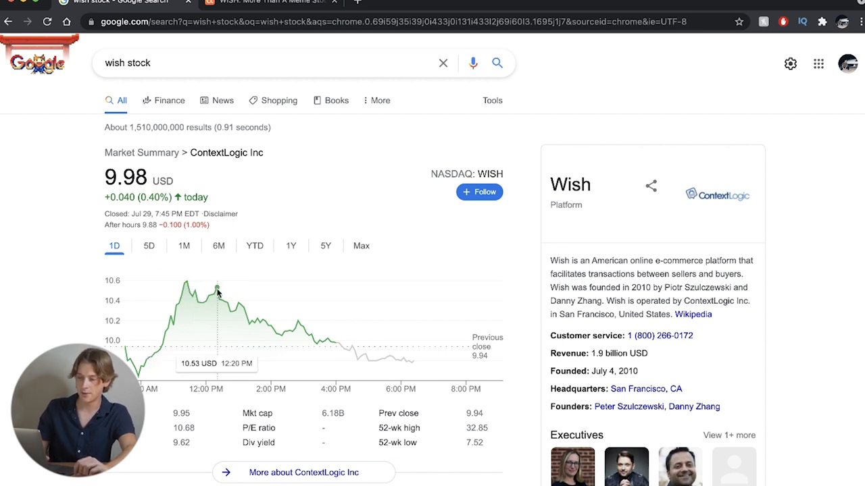
{"action": "mouse_move", "coordinate": [383, 345]}
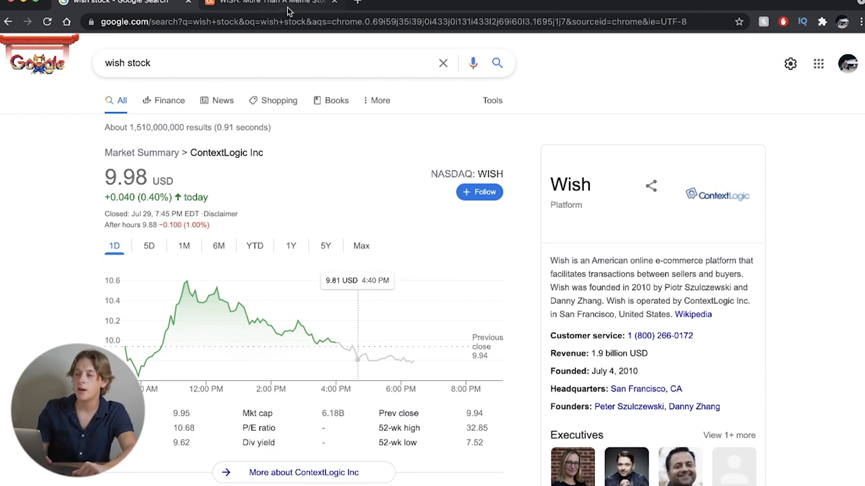
Switch to the WISH article on Seeking Alpha and scroll to its summary bullets.
{"action": "left_click", "coordinate": [264, 2]}
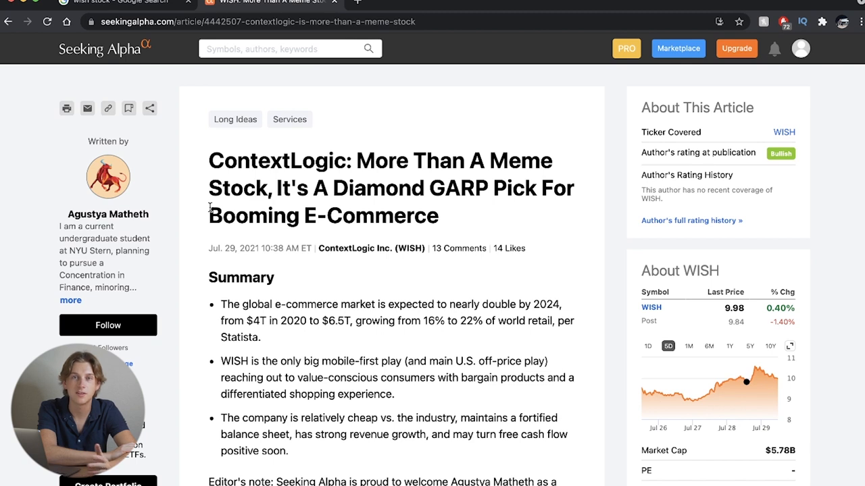
{"action": "scroll", "scroll_direction": "down", "scroll_amount": 3}
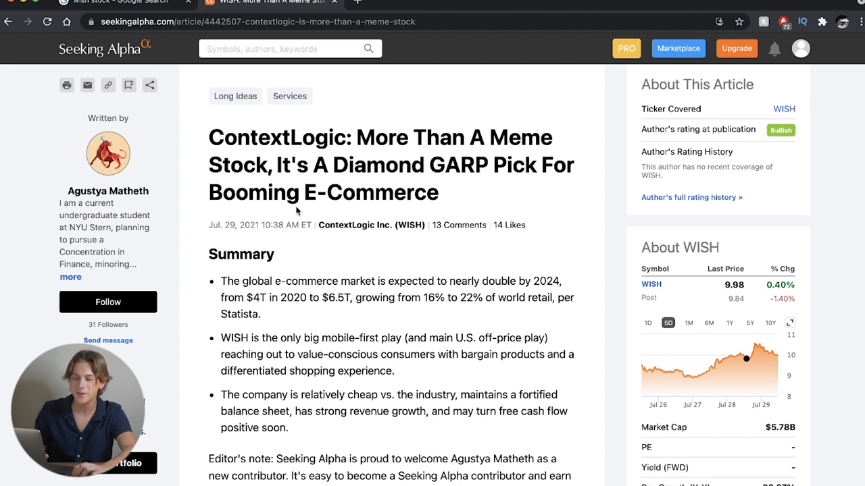
{"action": "scroll", "scroll_direction": "down", "scroll_amount": 3}
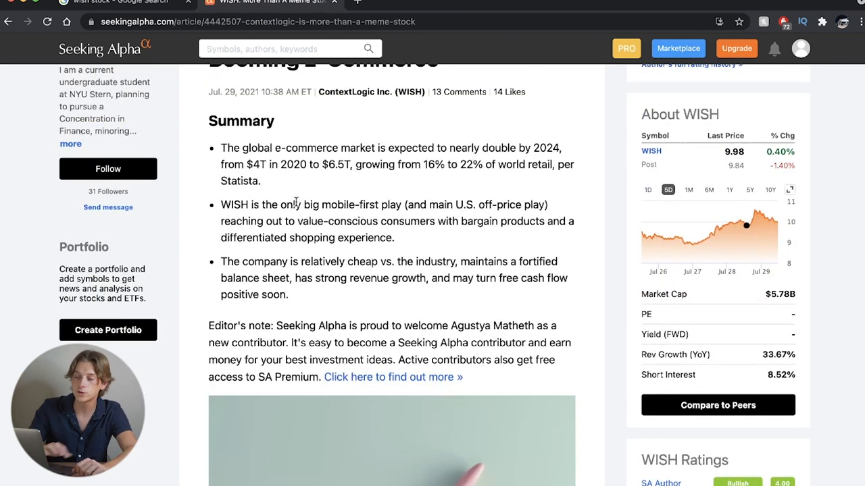
{"action": "double_click", "coordinate": [341, 164]}
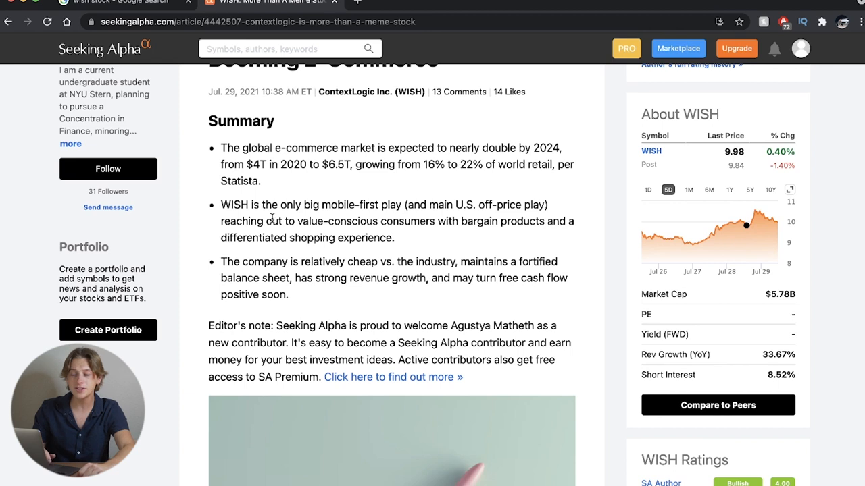
{"action": "scroll", "scroll_direction": "down", "scroll_amount": 3}
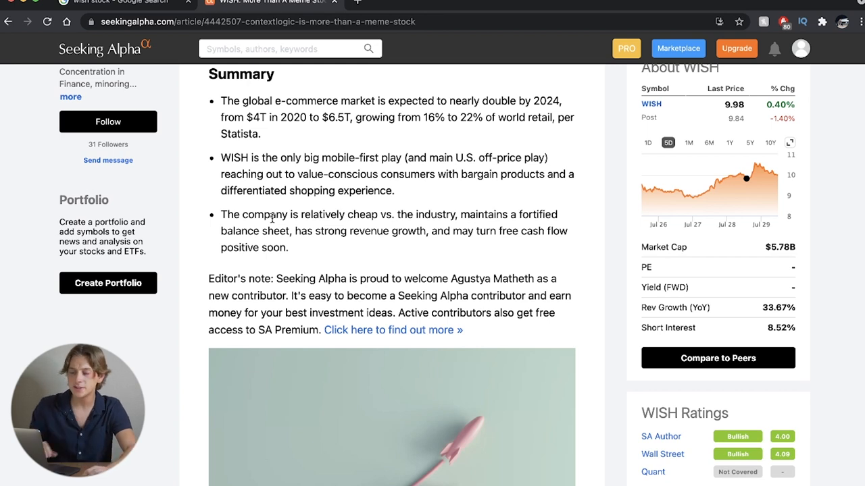
{"action": "scroll", "scroll_direction": "down", "scroll_amount": 3}
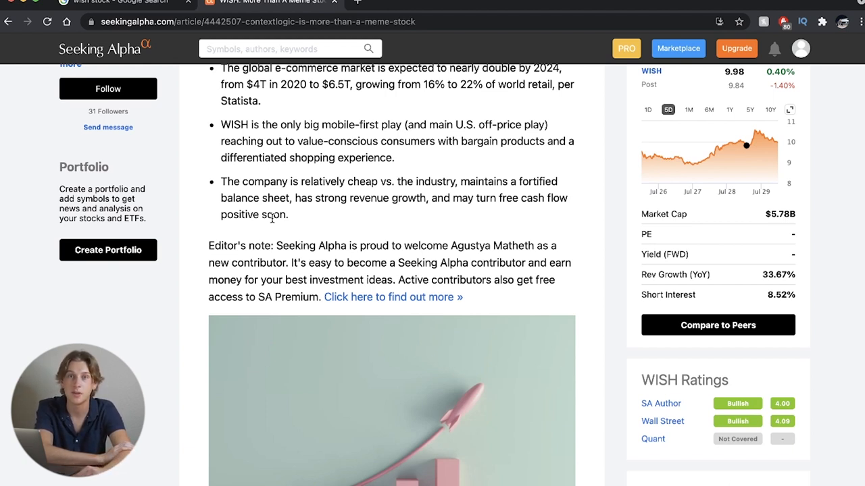
{"action": "scroll", "scroll_direction": "down", "scroll_amount": 3}
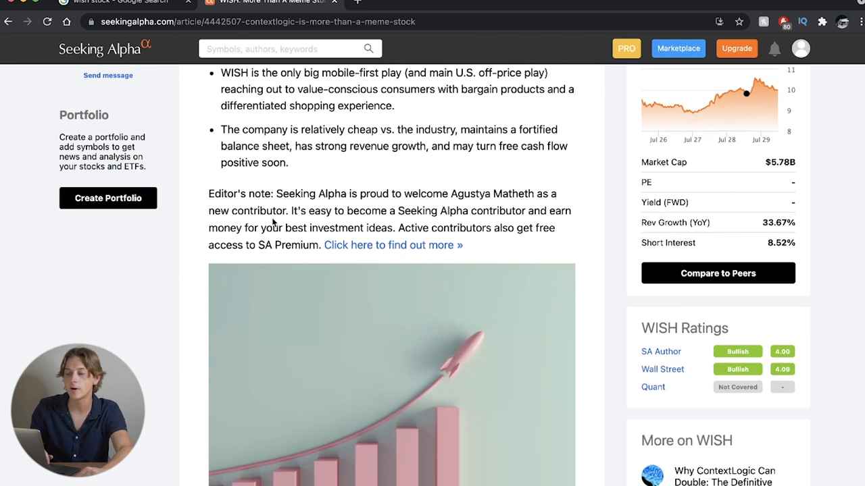
Scroll to the article's opening thesis and the About WISH section.
{"action": "scroll", "scroll_direction": "down", "scroll_amount": 3}
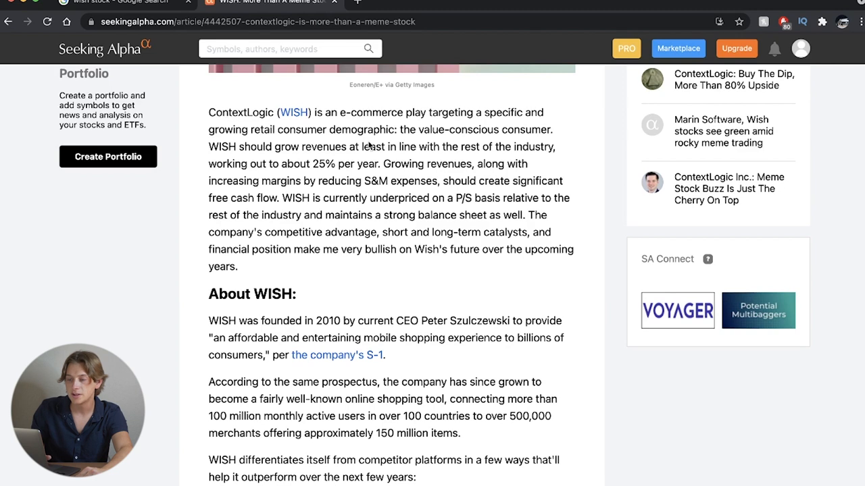
{"action": "mouse_move", "coordinate": [271, 157]}
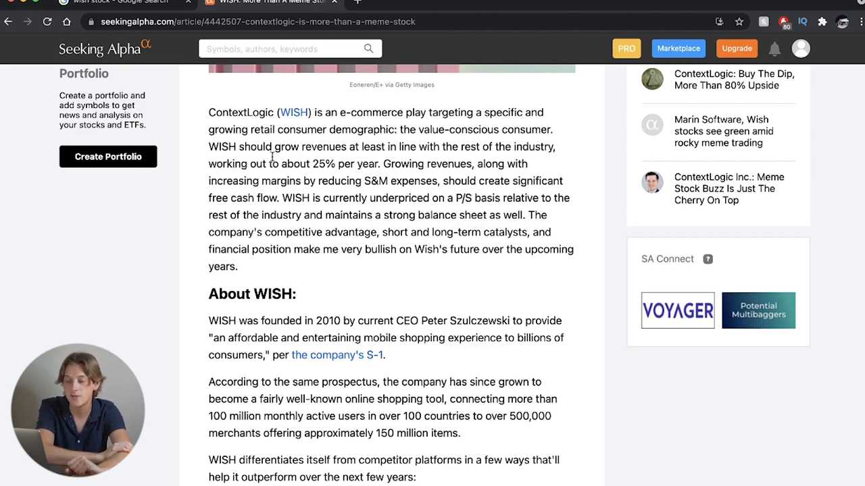
Scroll past Risks and Revenue Generation to My Valuation and Financials ($2B cash, zero debt).
{"action": "scroll", "scroll_direction": "down", "scroll_amount": 3}
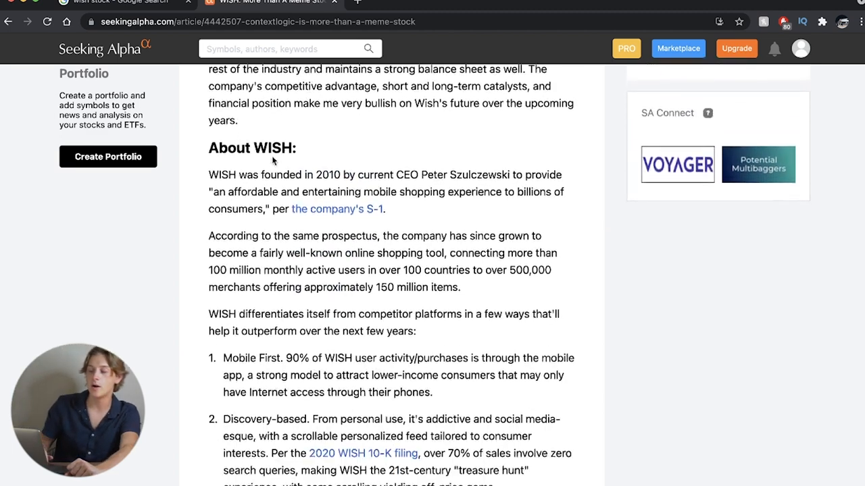
{"action": "scroll", "scroll_direction": "down", "scroll_amount": 3}
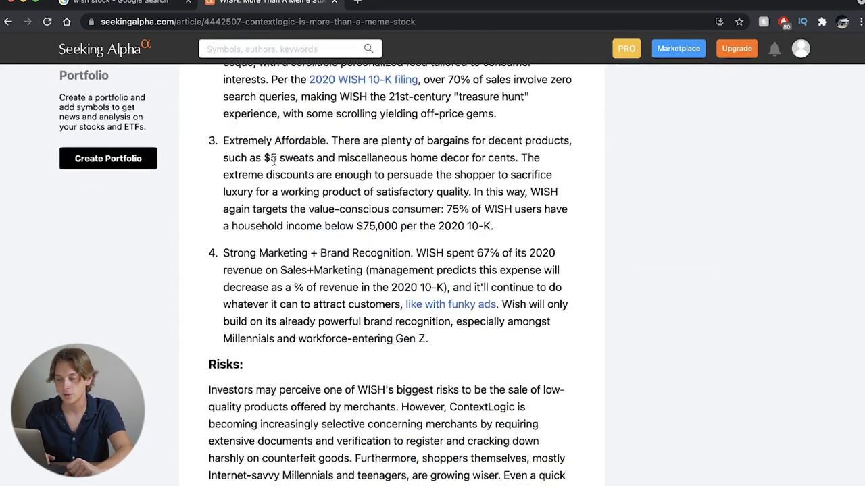
{"action": "scroll", "scroll_direction": "down", "scroll_amount": 3}
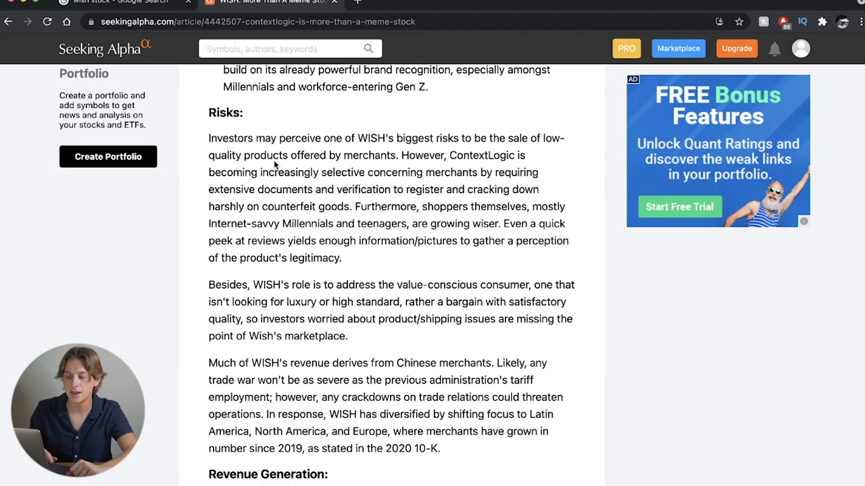
{"action": "scroll", "scroll_direction": "down", "scroll_amount": 3}
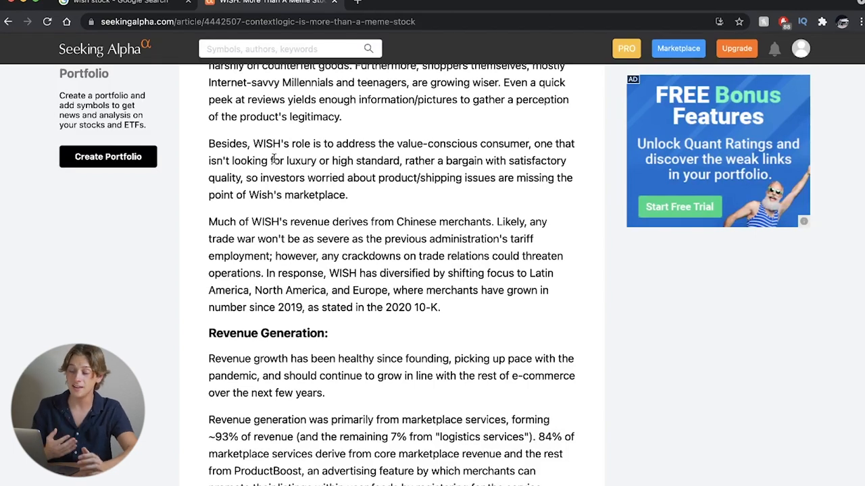
{"action": "scroll", "scroll_direction": "down", "scroll_amount": 3}
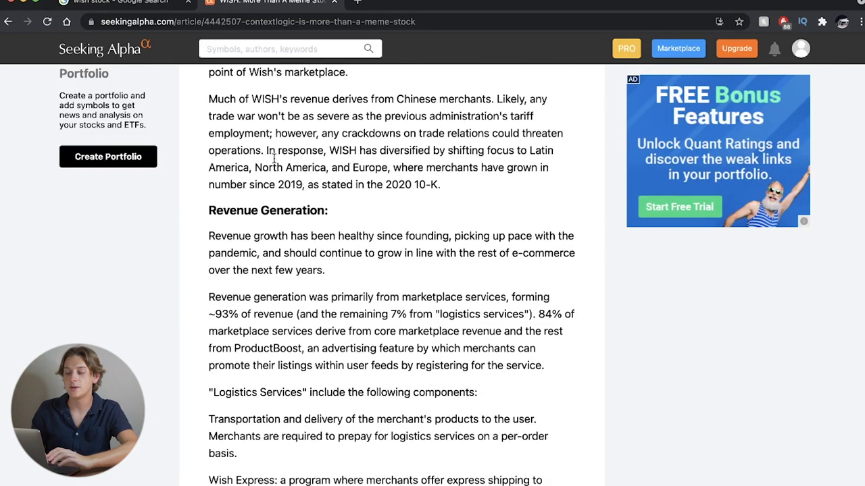
{"action": "scroll", "scroll_direction": "down", "scroll_amount": 3}
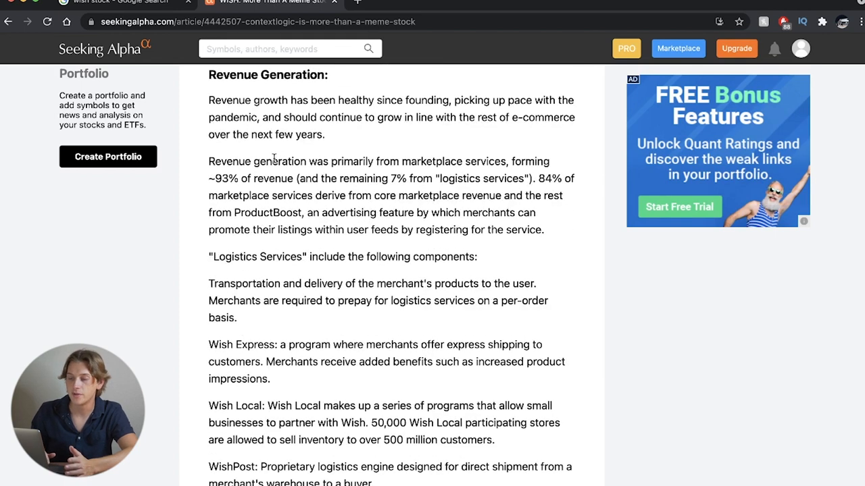
{"action": "scroll", "scroll_direction": "down", "scroll_amount": 3}
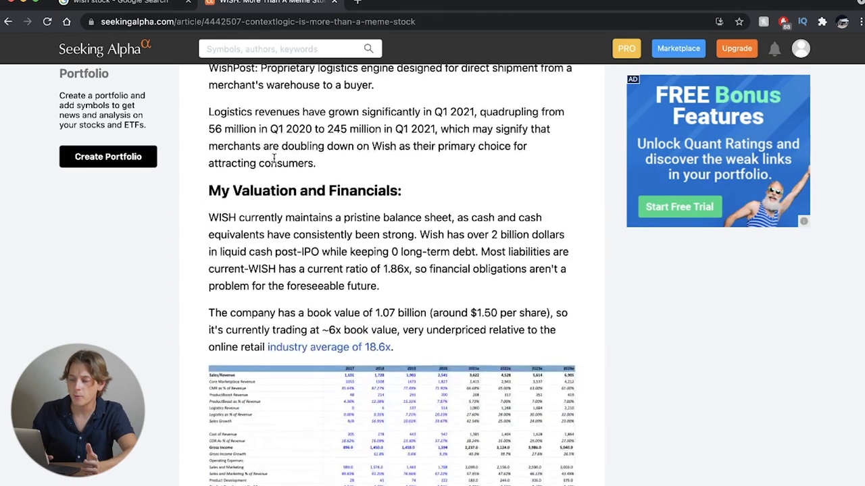
Scroll past the cash flow tables, FCF chart and technical analysis to Bottom Line.
{"action": "scroll", "scroll_direction": "down", "scroll_amount": 3}
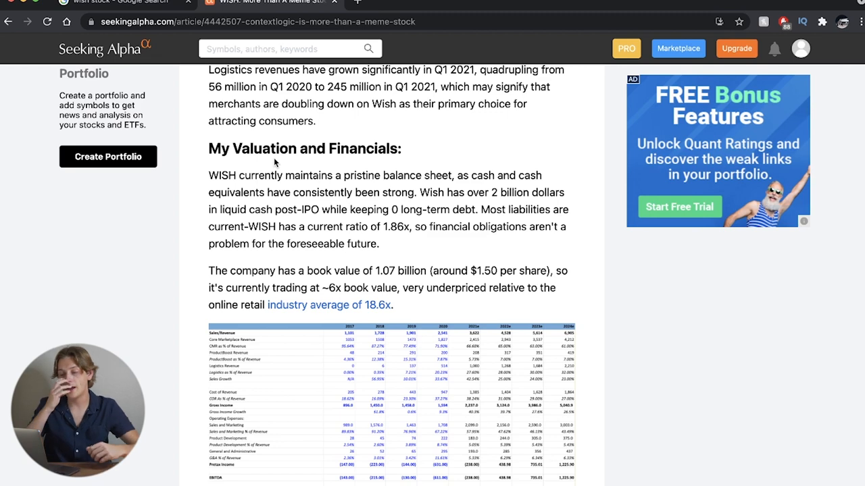
{"action": "scroll", "scroll_direction": "down", "scroll_amount": 3}
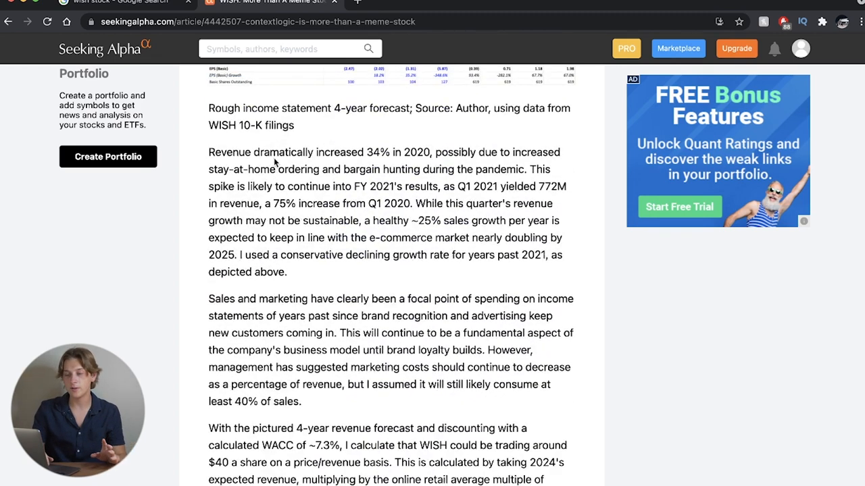
{"action": "scroll", "scroll_direction": "down", "scroll_amount": 3}
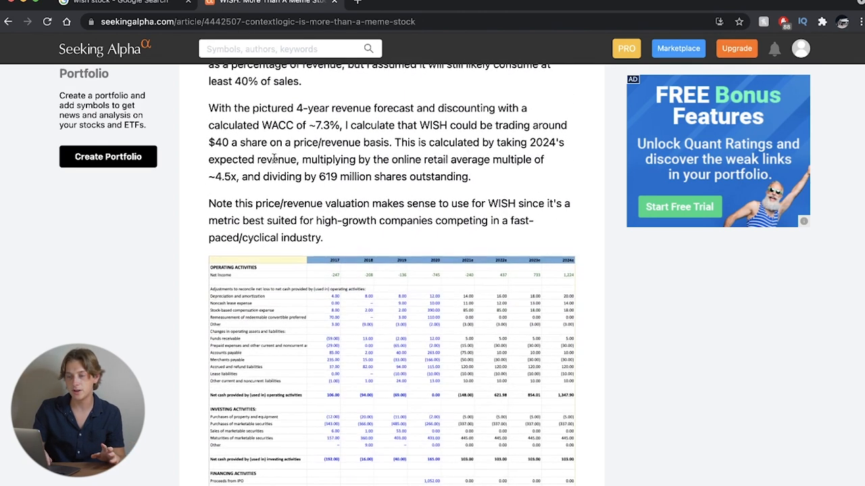
{"action": "scroll", "scroll_direction": "down", "scroll_amount": 3}
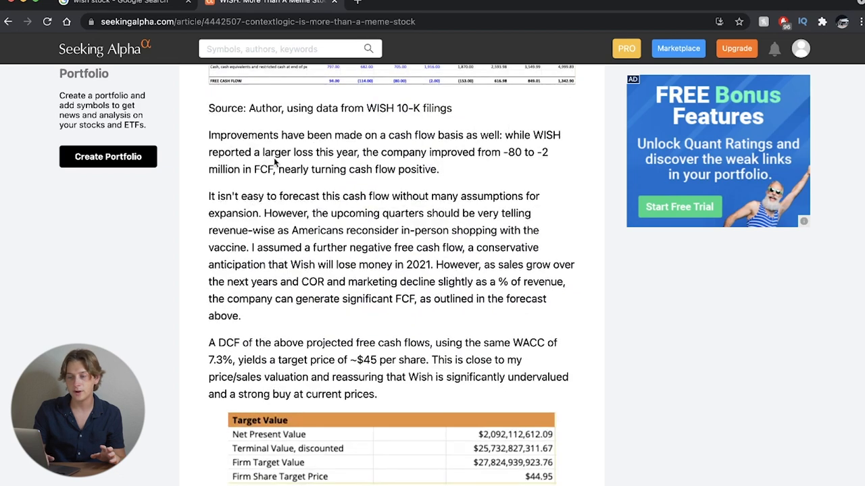
{"action": "scroll", "scroll_direction": "down", "scroll_amount": 3}
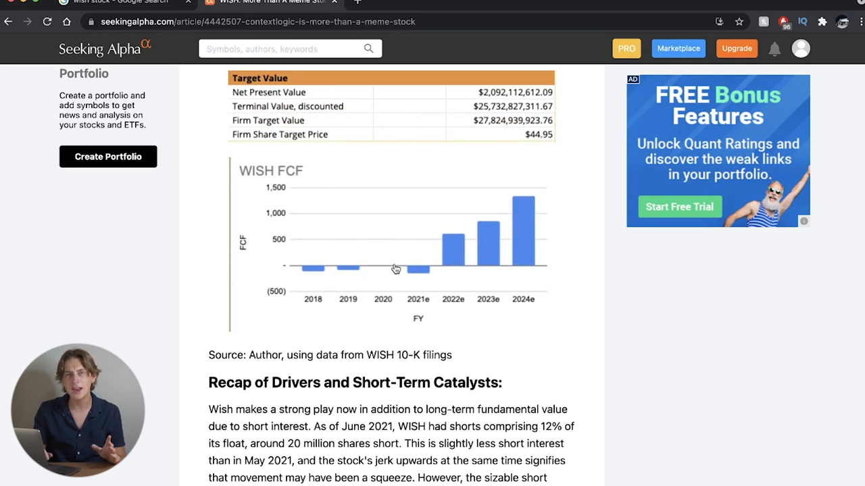
{"action": "scroll", "scroll_direction": "down", "scroll_amount": 3}
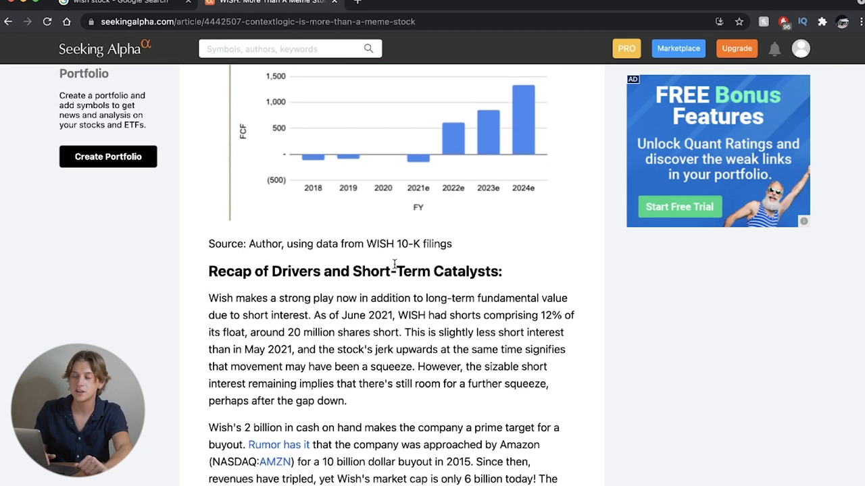
{"action": "scroll", "scroll_direction": "down", "scroll_amount": 3}
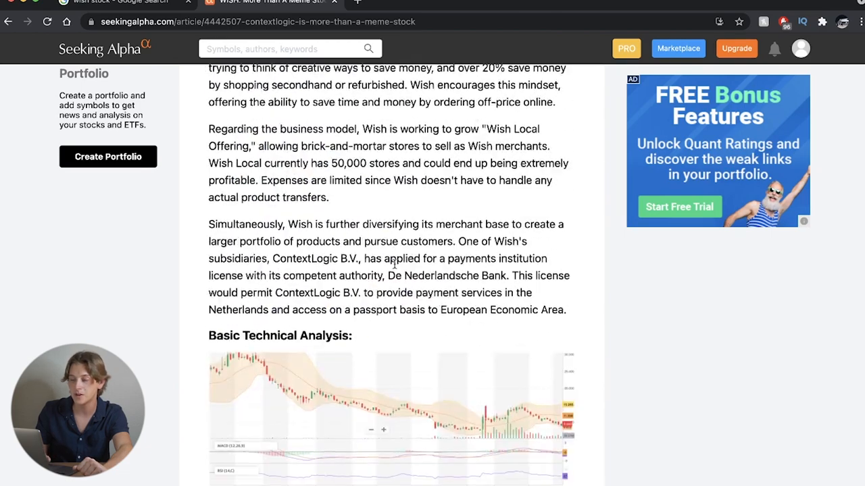
{"action": "scroll", "scroll_direction": "down", "scroll_amount": 3}
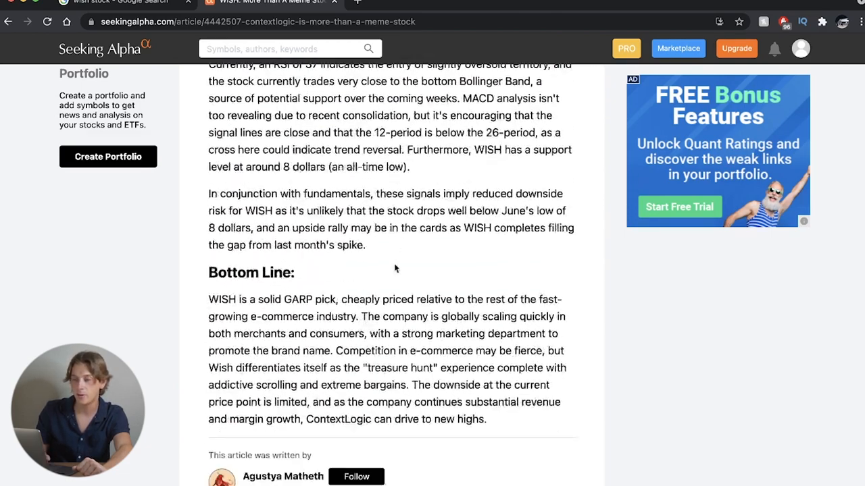
{"action": "scroll", "scroll_direction": "down", "scroll_amount": 3}
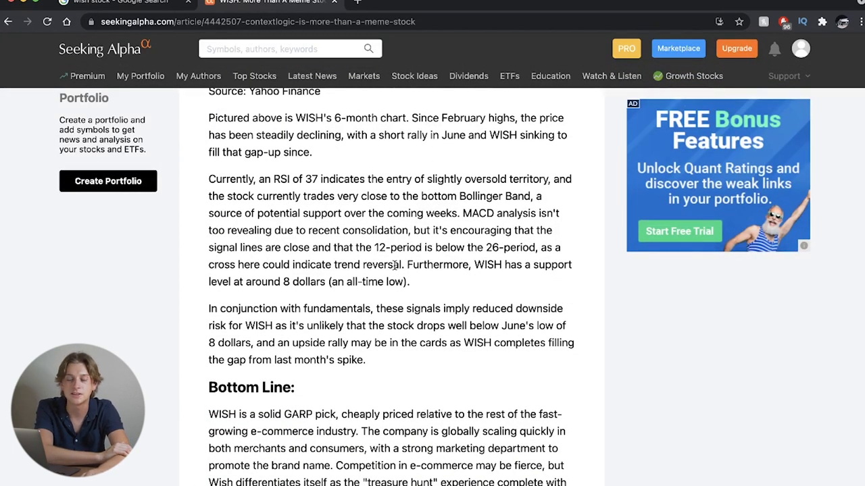
{"action": "scroll", "scroll_direction": "down", "scroll_amount": 3}
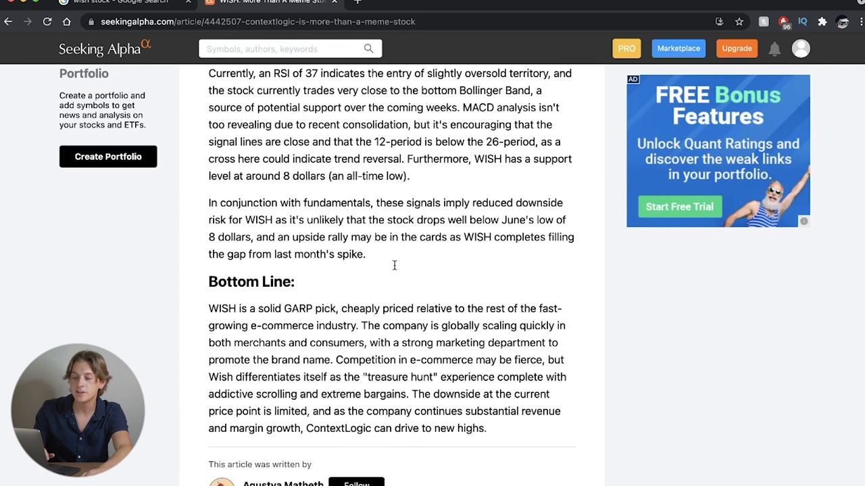
{"action": "mouse_move", "coordinate": [396, 270]}
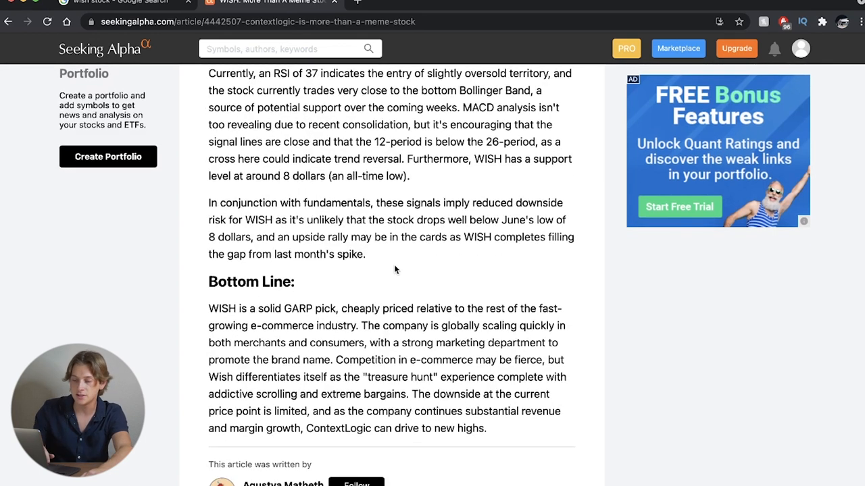
{"action": "scroll", "scroll_direction": "down", "scroll_amount": 3}
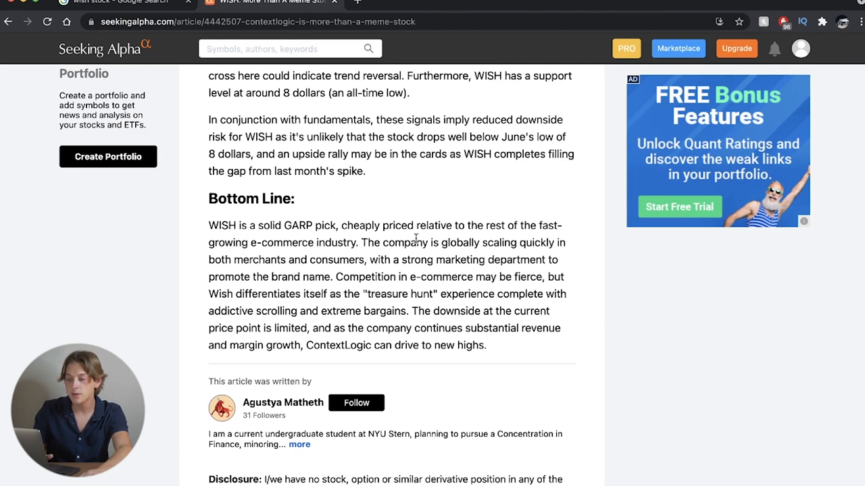
{"action": "mouse_move", "coordinate": [362, 281]}
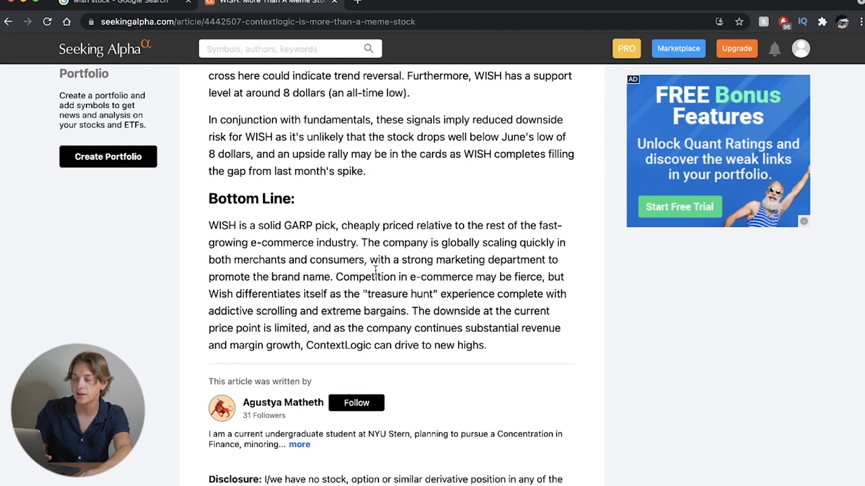
{"action": "mouse_move", "coordinate": [390, 297]}
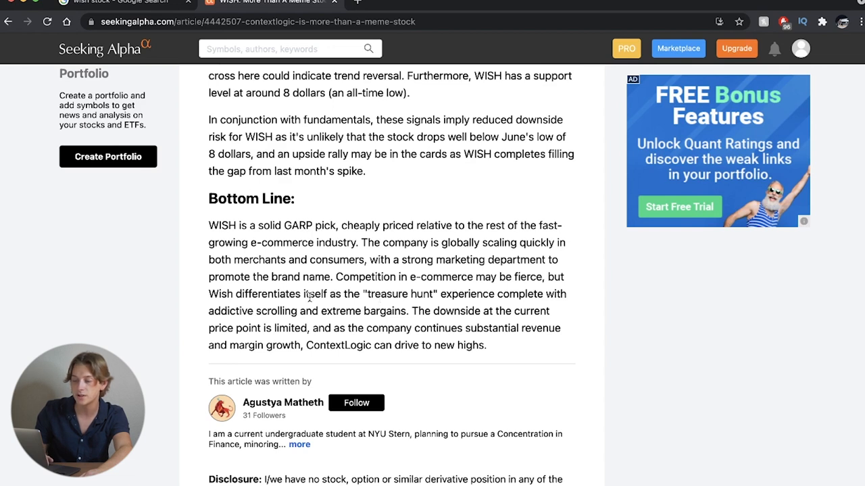
{"action": "mouse_move", "coordinate": [294, 323]}
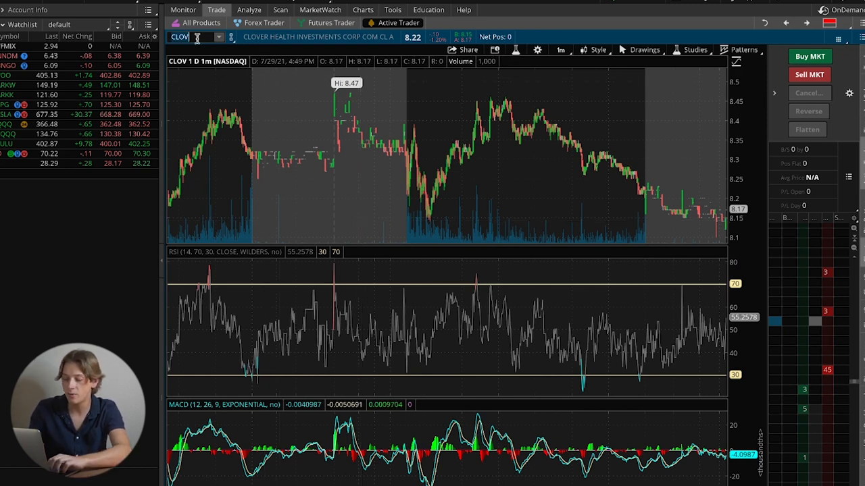
Load the ContextLogic WISH chart by entering WISH and picking it from the dropdown.
{"action": "type", "text": "WISH"}
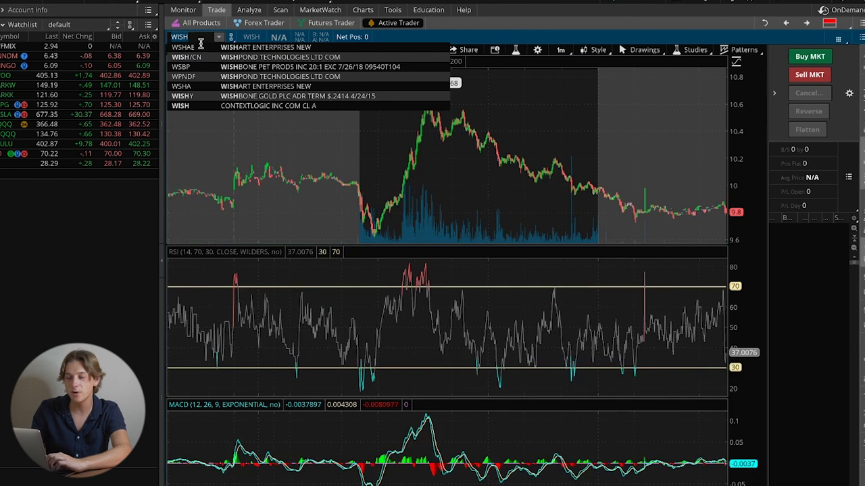
{"action": "left_click", "coordinate": [181, 105]}
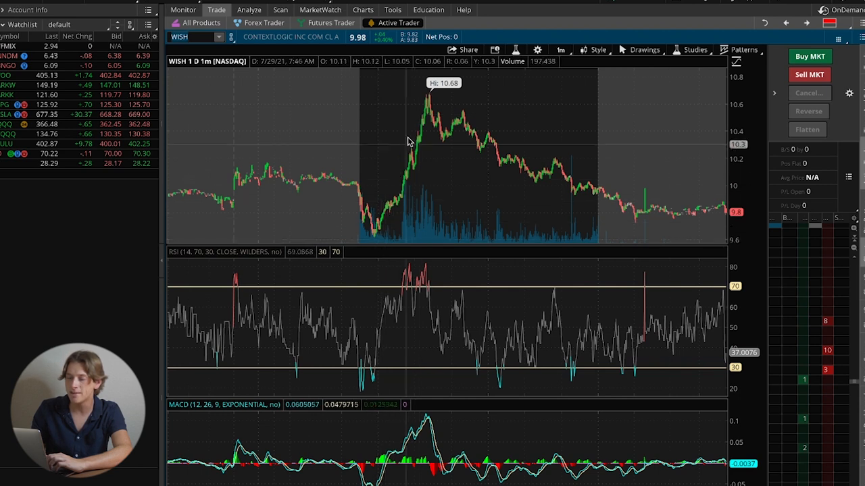
{"action": "mouse_move", "coordinate": [375, 240]}
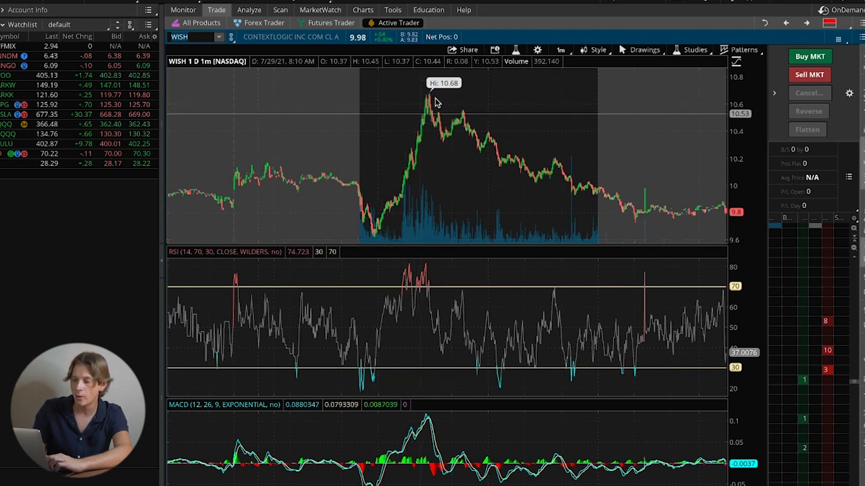
{"action": "mouse_move", "coordinate": [588, 194]}
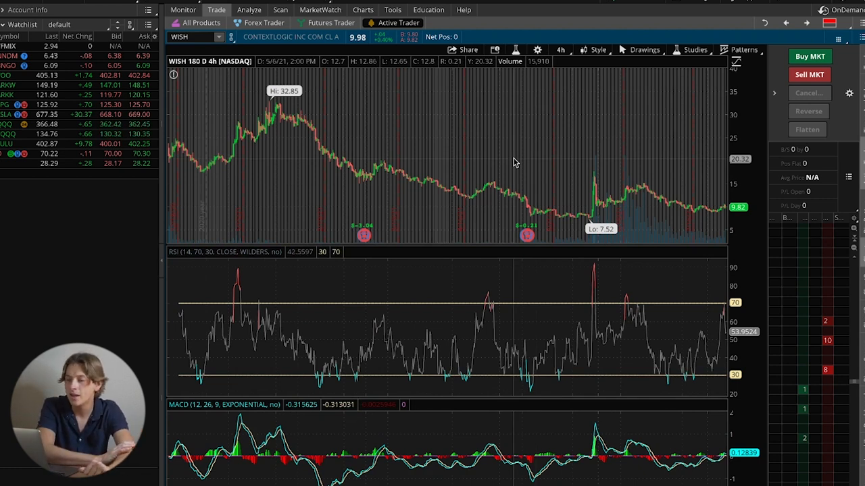
{"action": "mouse_move", "coordinate": [329, 122]}
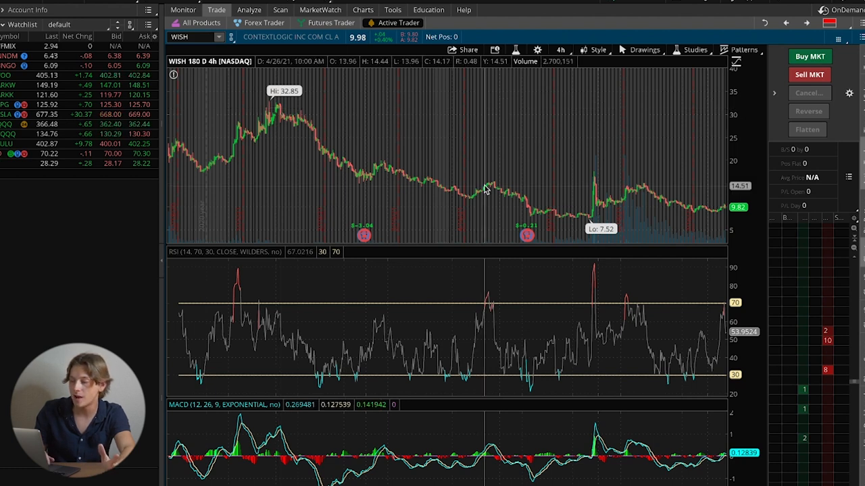
{"action": "mouse_move", "coordinate": [596, 190]}
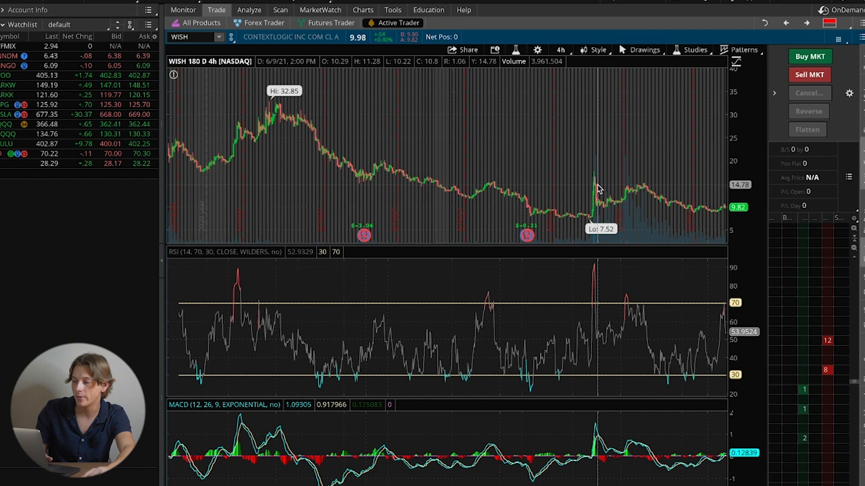
{"action": "mouse_move", "coordinate": [602, 208]}
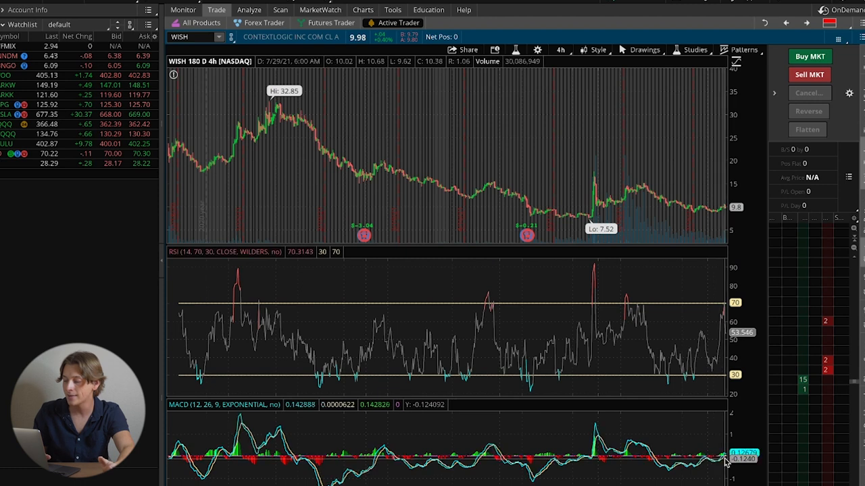
{"action": "mouse_move", "coordinate": [723, 463]}
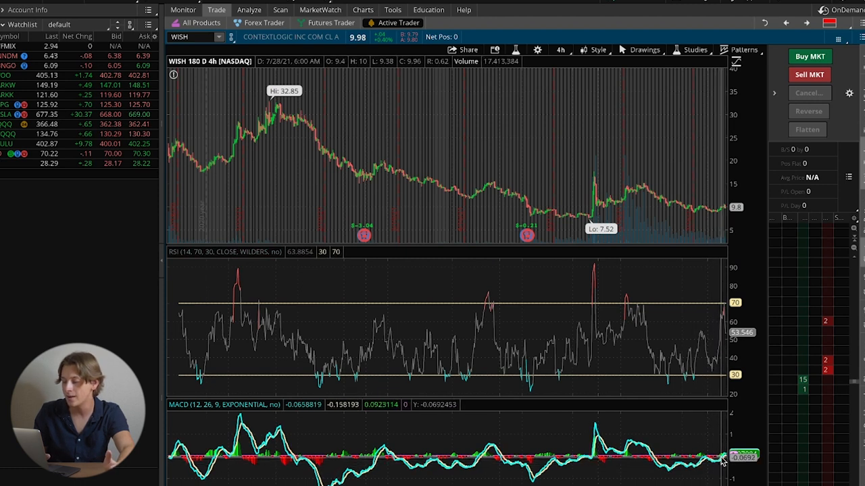